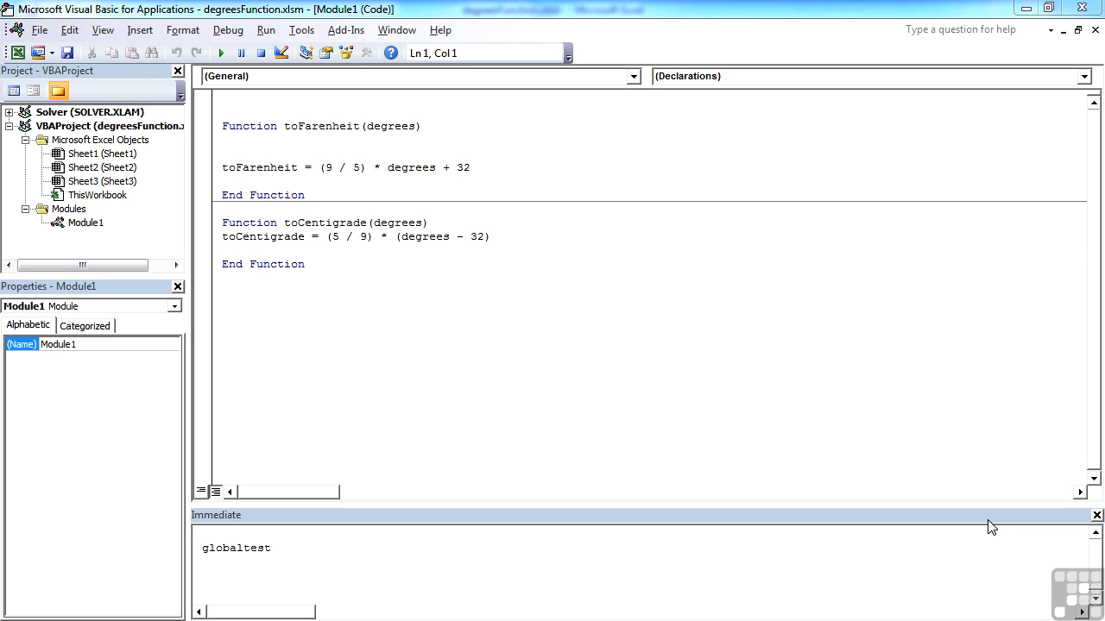
{"action": "mouse_move", "coordinate": [1001, 529]}
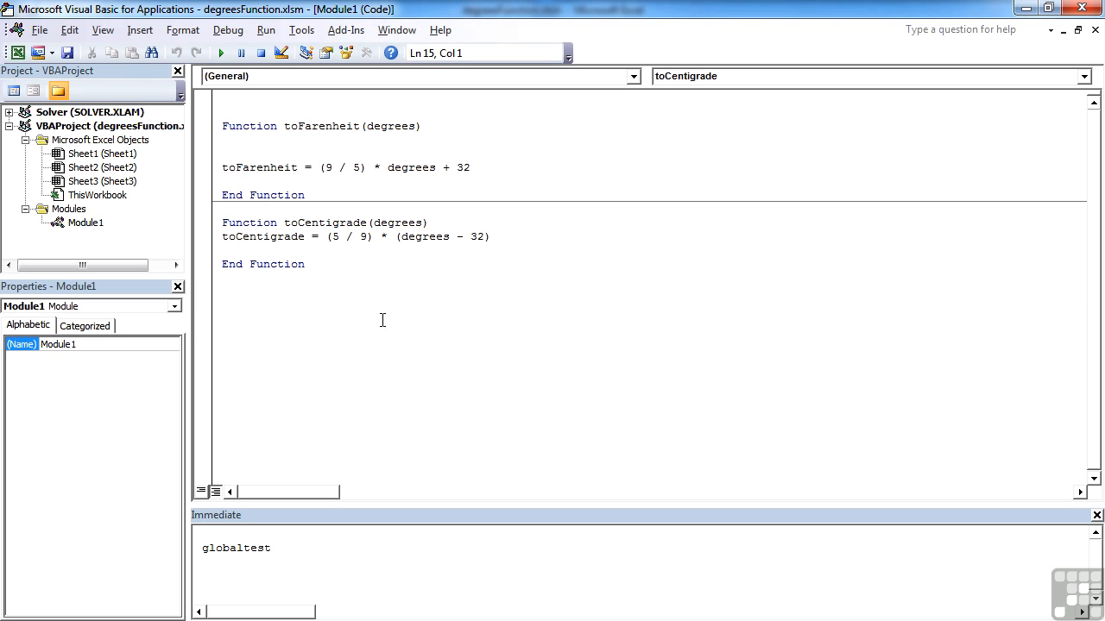
- Write a test macro setting answer = toCentigrade(55) and showing it with MsgBox
{"action": "type", "text": "sub test("}
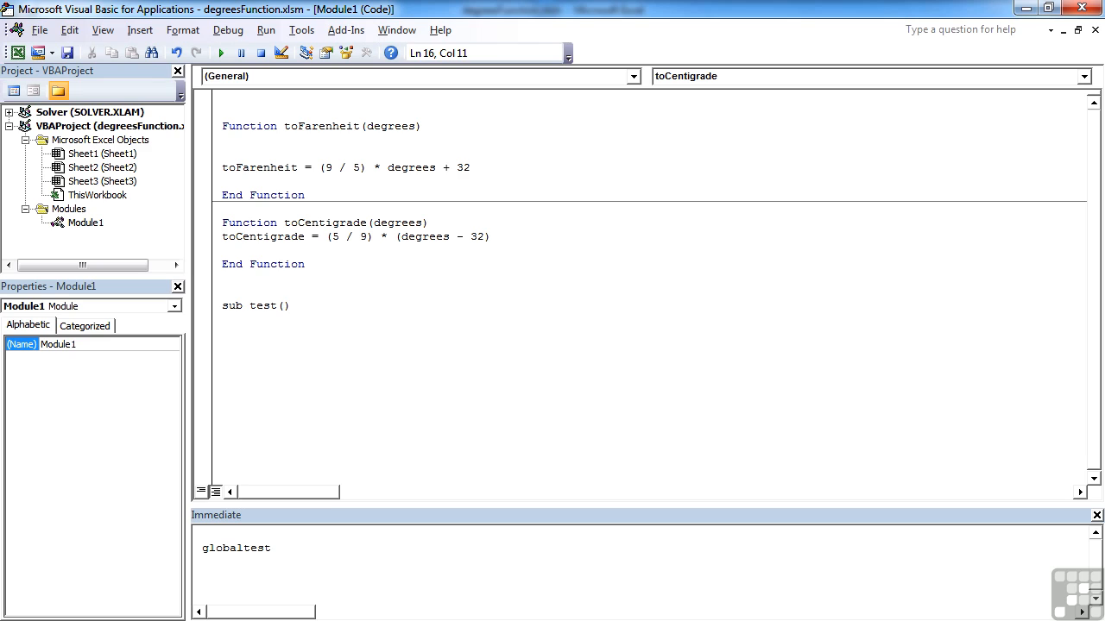
{"action": "key", "text": "Enter"}
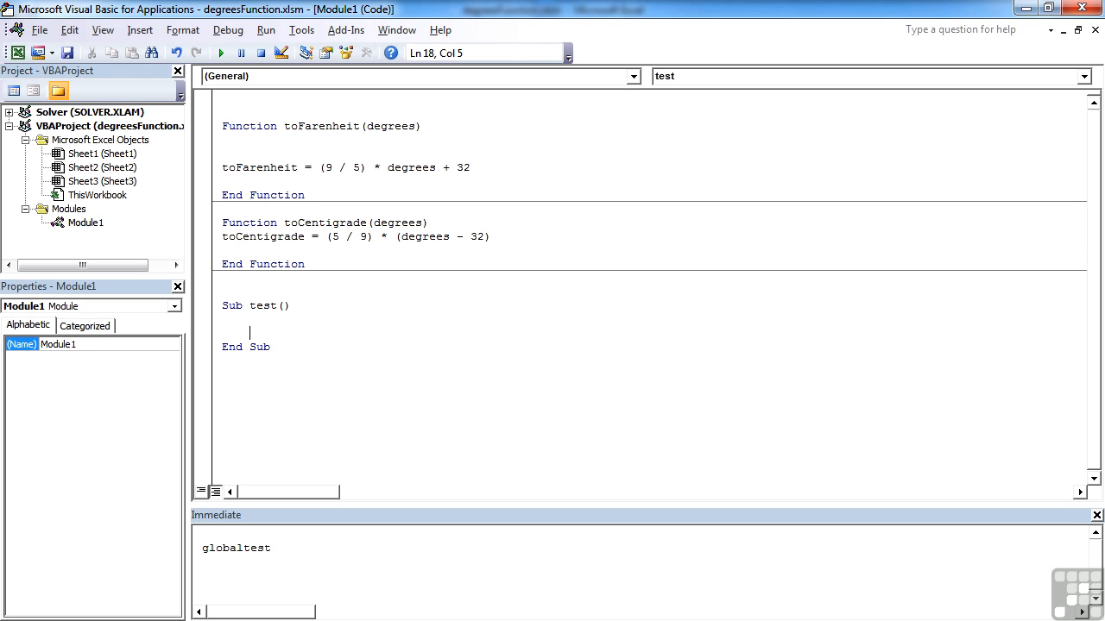
{"action": "type", "text": "answer"}
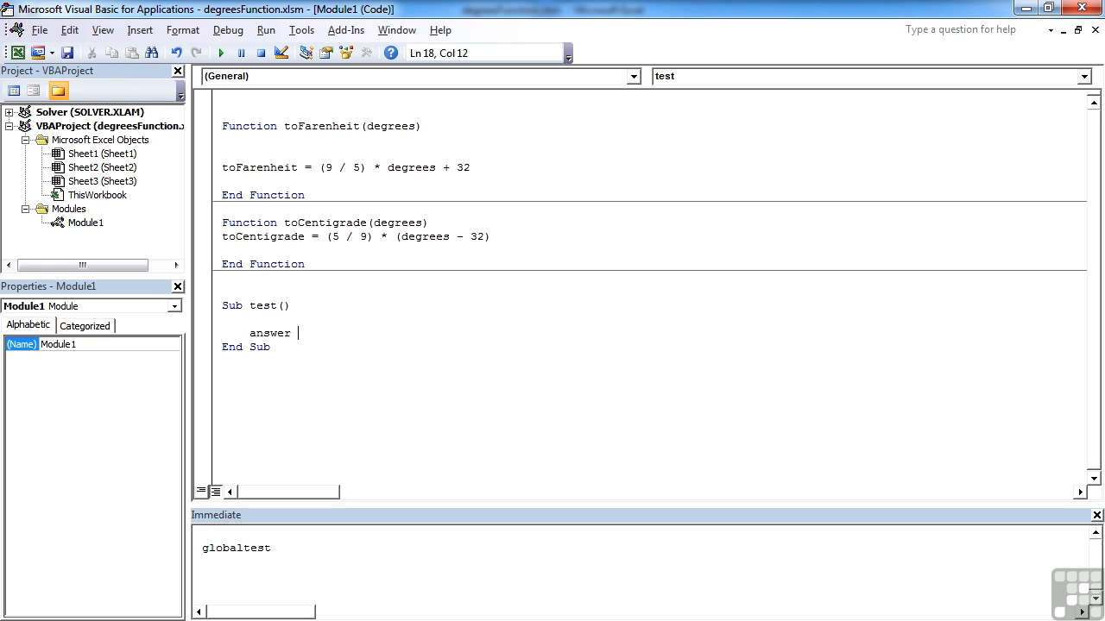
{"action": "type", "text": "="}
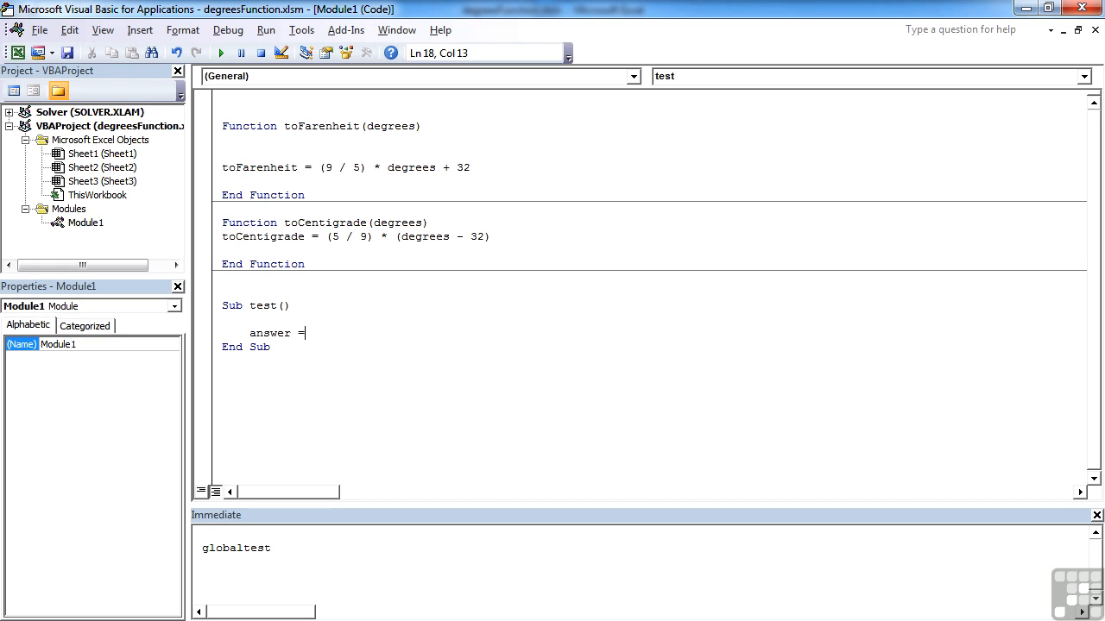
{"action": "type", "text": "tocentigrade(55"}
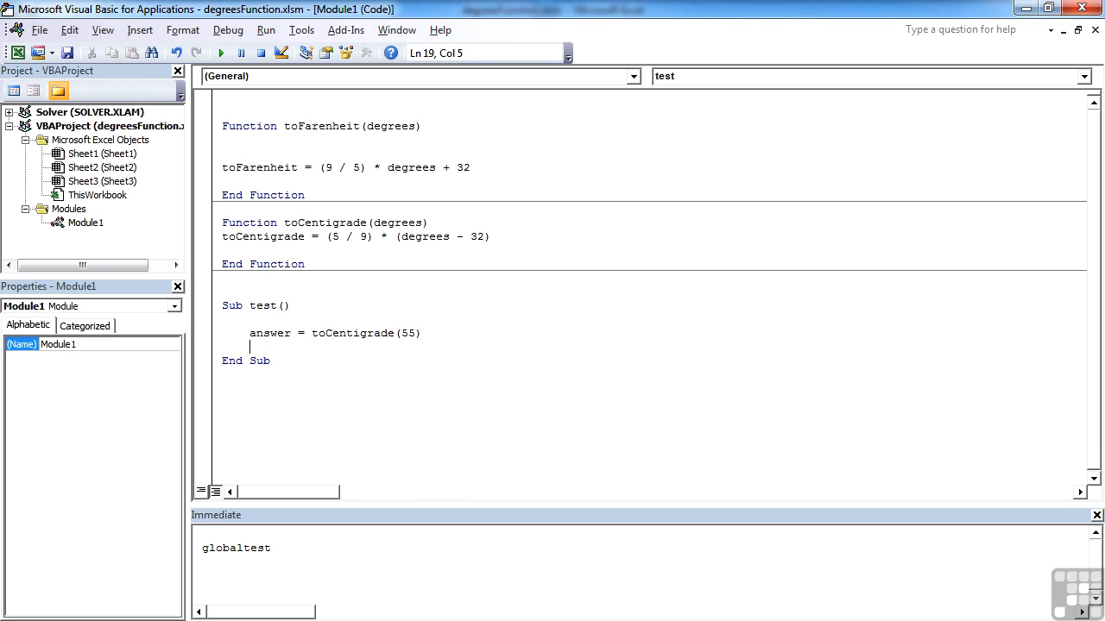
{"action": "type", "text": "msgb"}
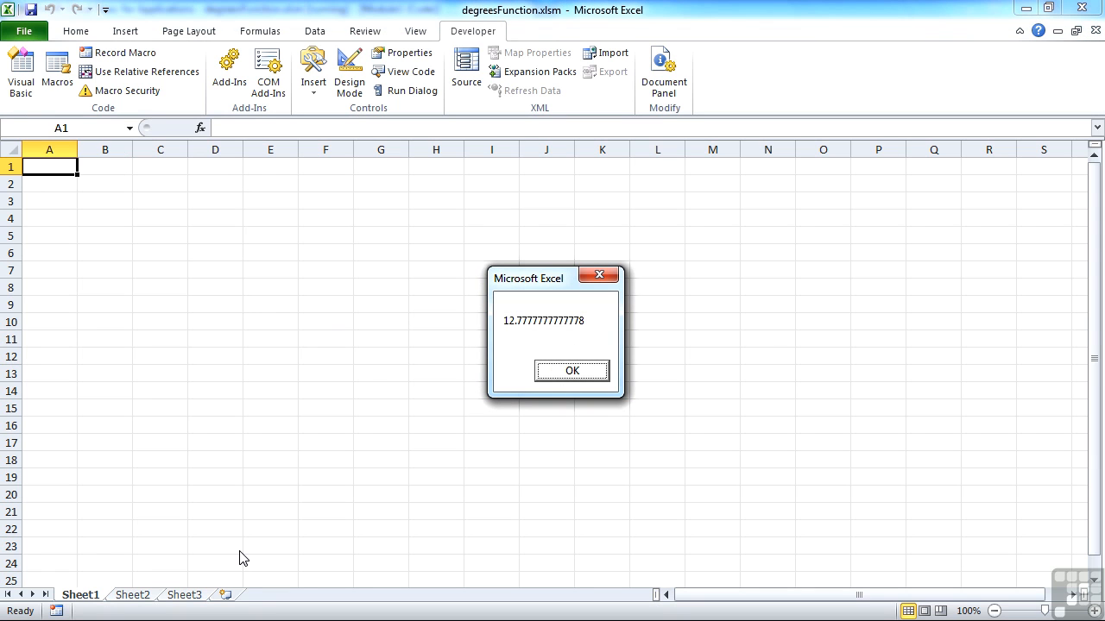
- Dismiss the 12.7777777777778 result and change the macro argument from 55 to 32
{"action": "left_click", "coordinate": [571, 370]}
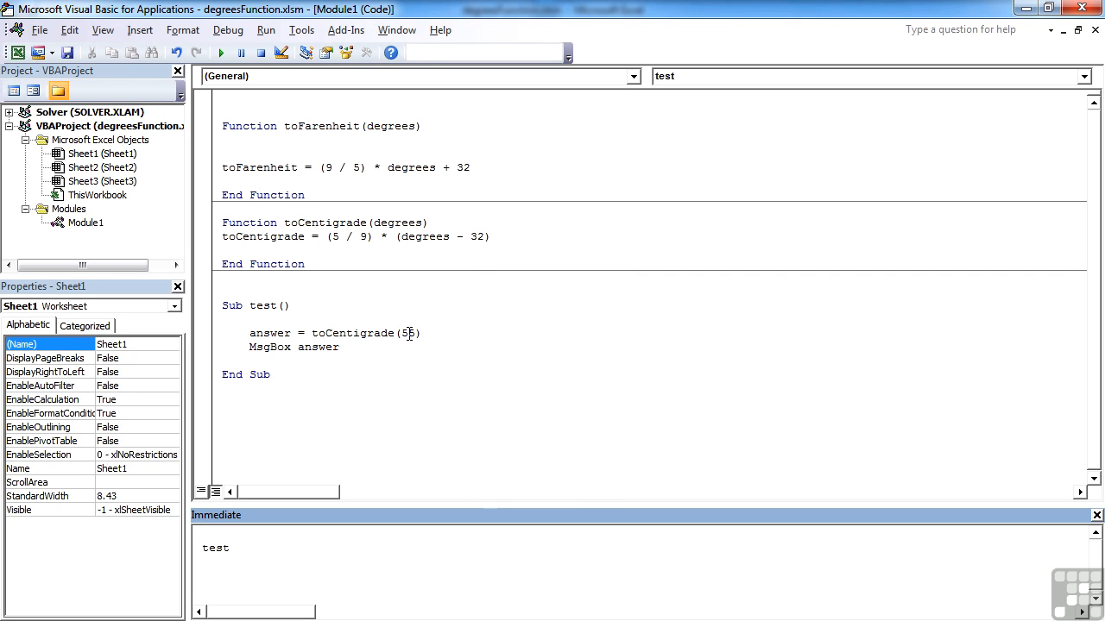
{"action": "double_click", "coordinate": [407, 333]}
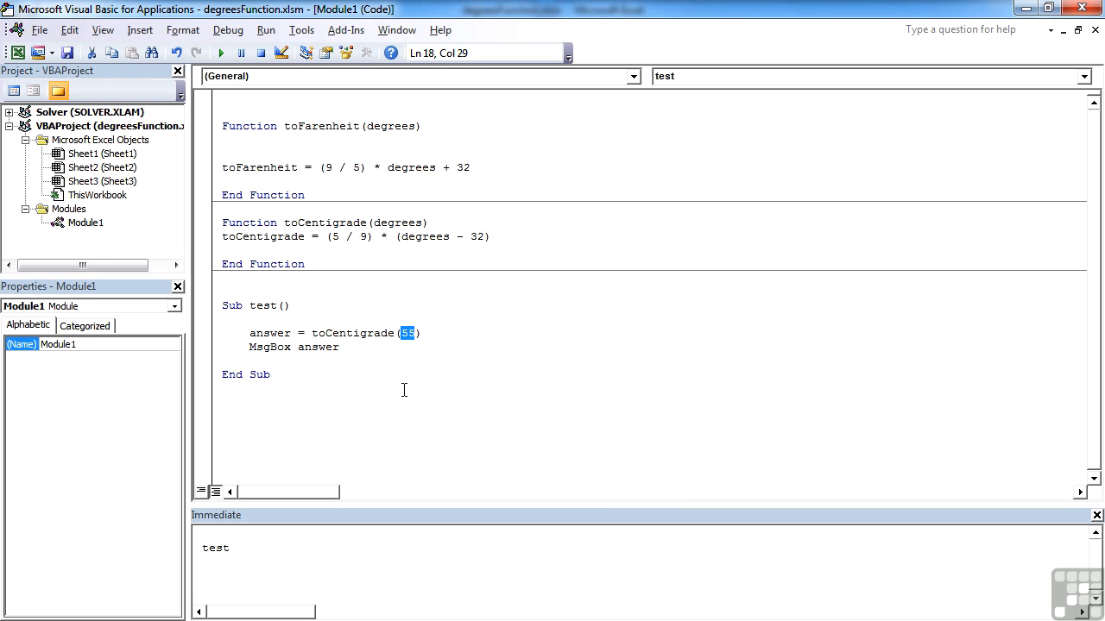
{"action": "type", "text": "32"}
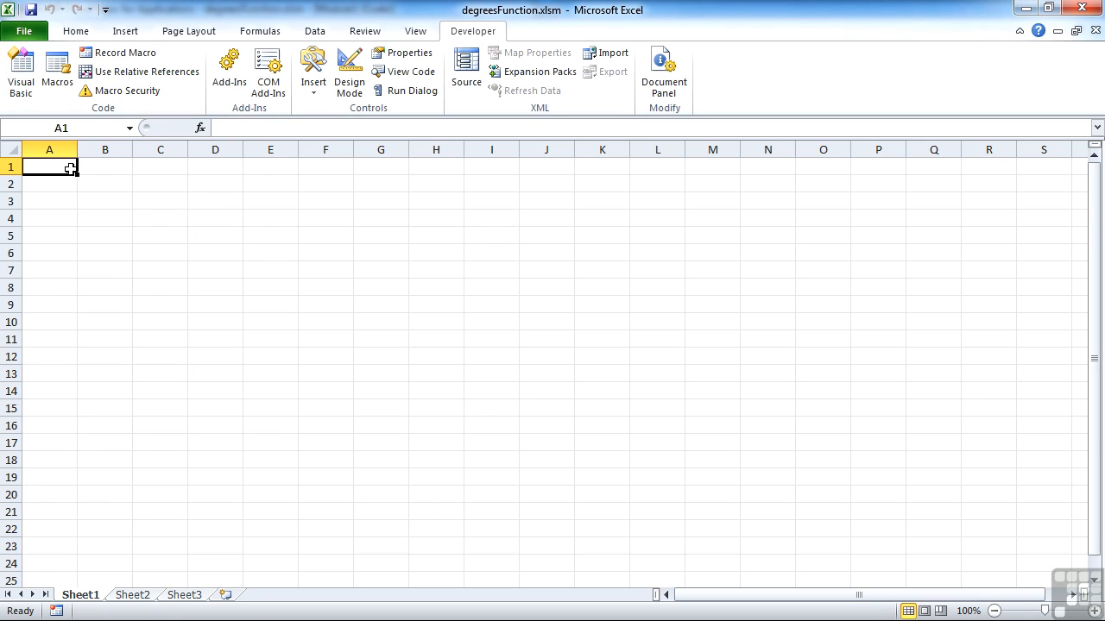
- Enter 28 and 30 in A1:A2 and extend the series to 50 in A12
{"action": "type", "text": "28"}
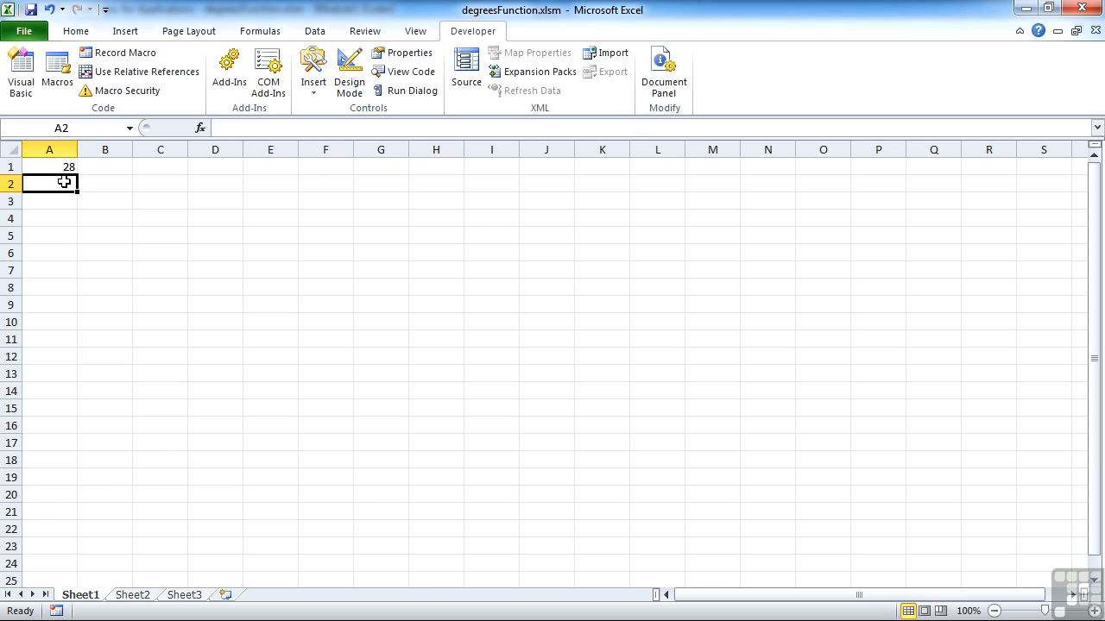
{"action": "left_click_drag", "start_coordinate": [50, 183], "coordinate": [49, 166]}
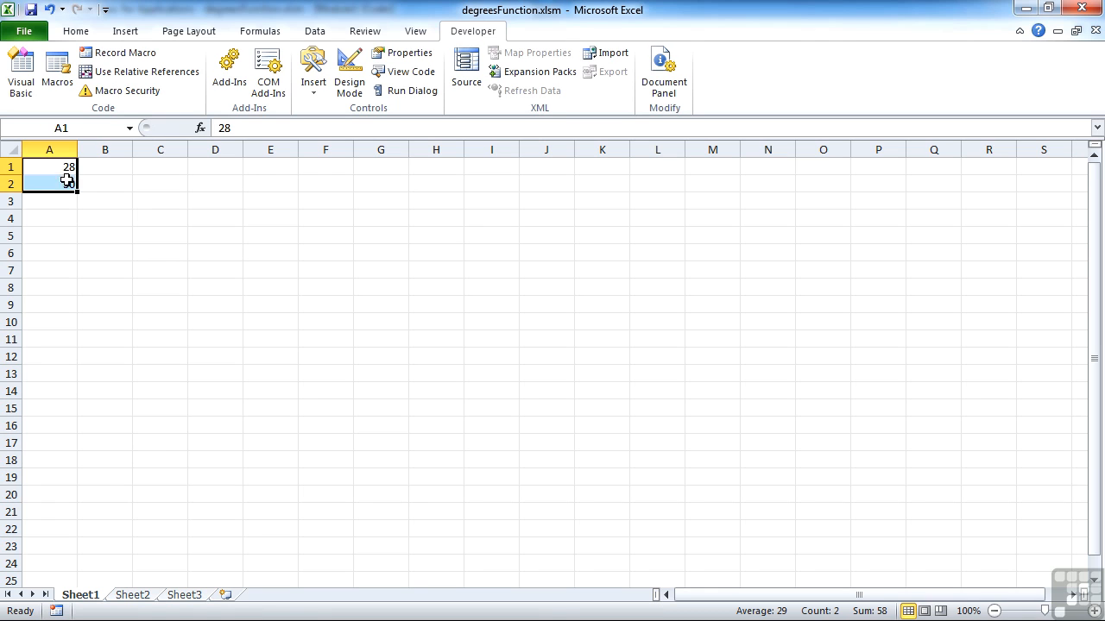
{"action": "left_click_drag", "start_coordinate": [49, 183], "coordinate": [50, 356]}
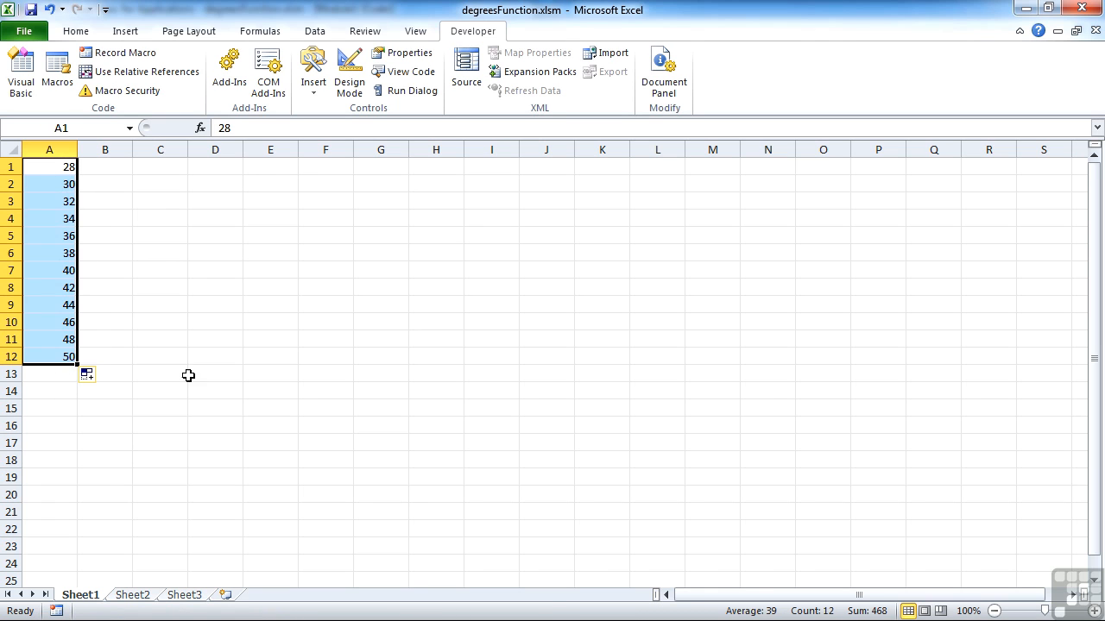
{"action": "left_click", "coordinate": [104, 165]}
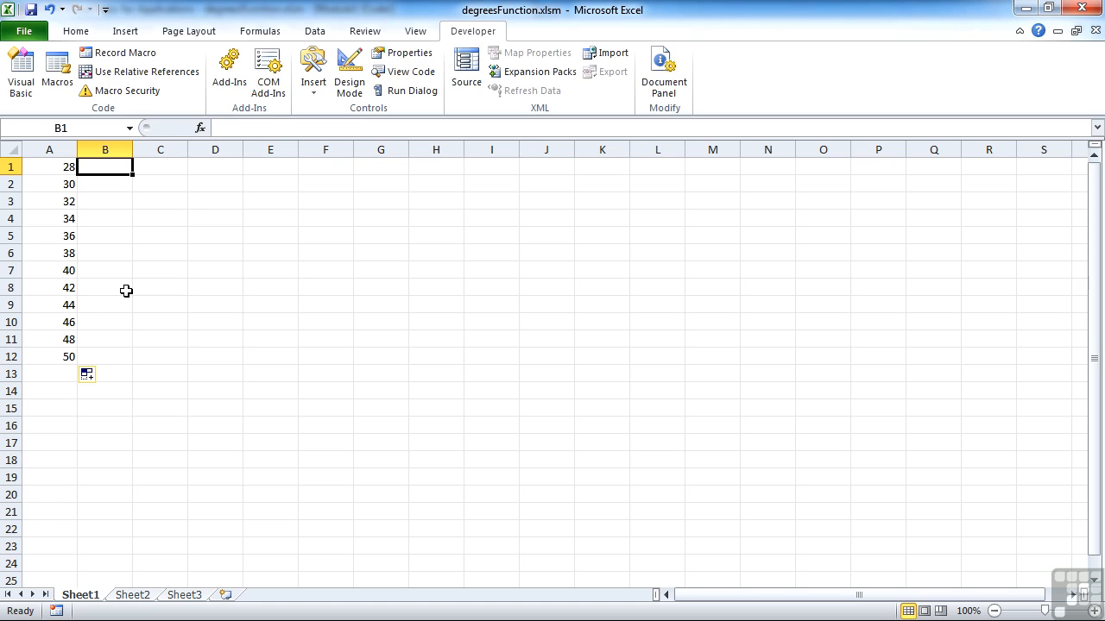
- Enter a toCentigrade formula in B1 and fill it down to B12
{"action": "type", "text": "=to"}
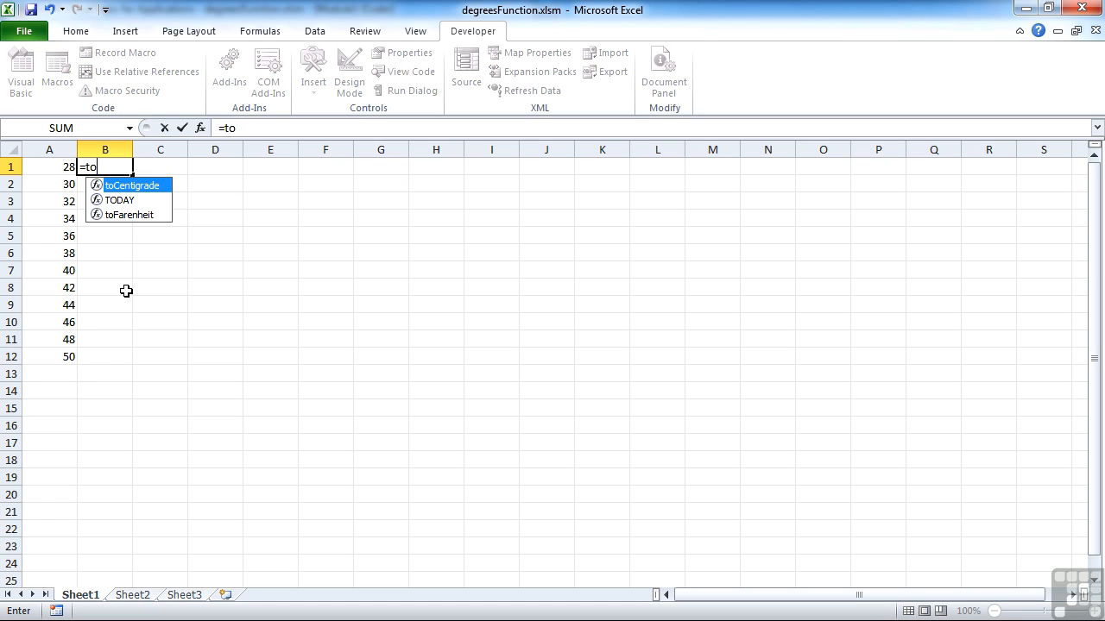
{"action": "type", "text": "cen"}
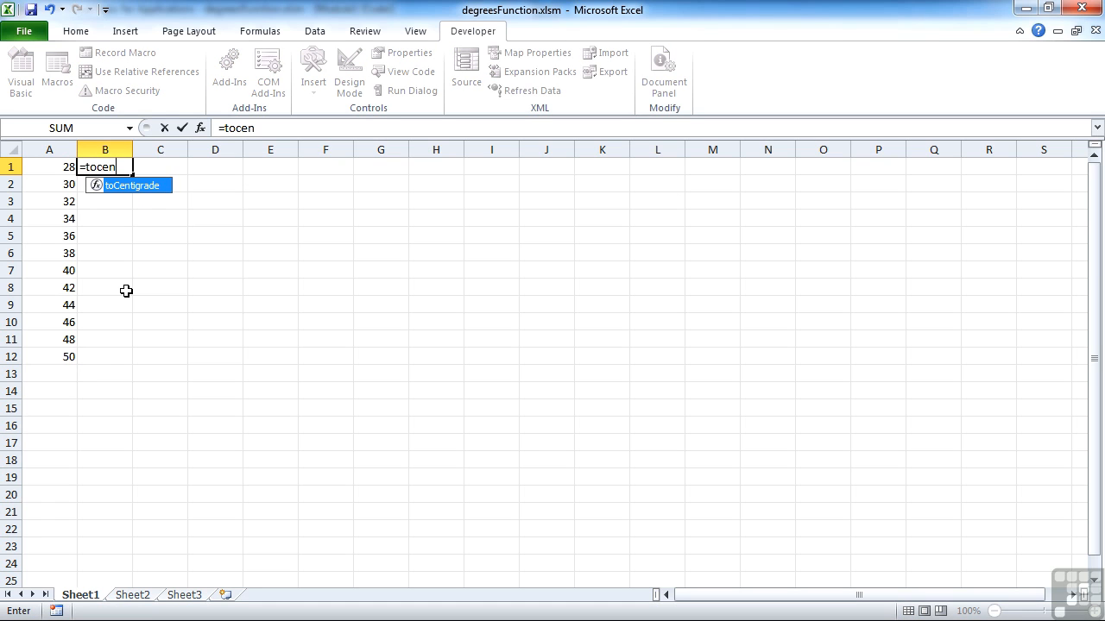
{"action": "mouse_move", "coordinate": [141, 191]}
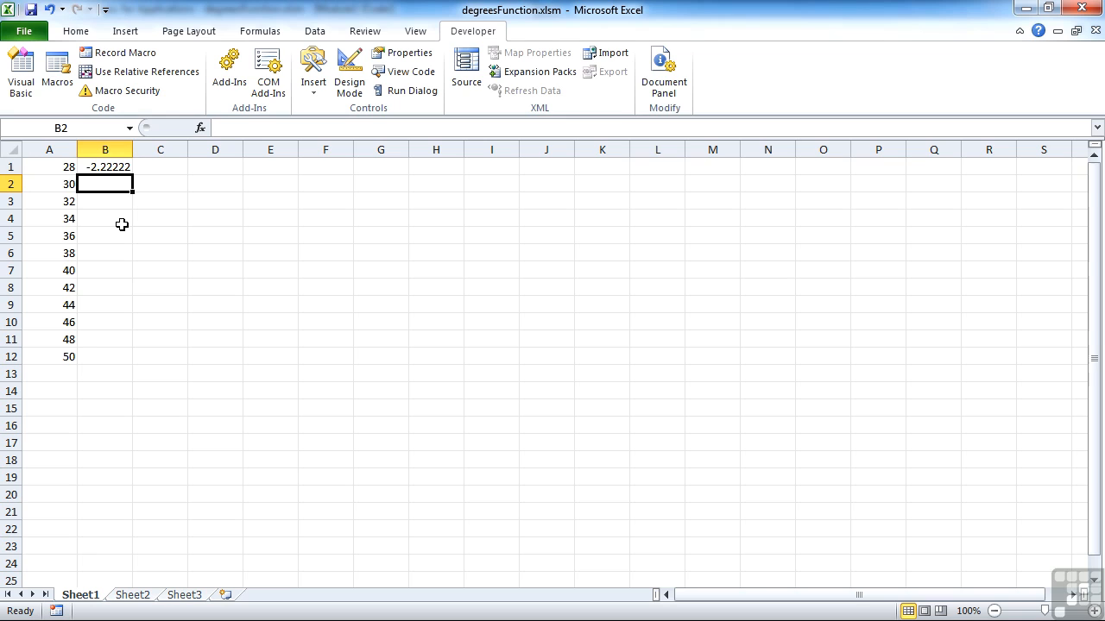
{"action": "left_click", "coordinate": [105, 166]}
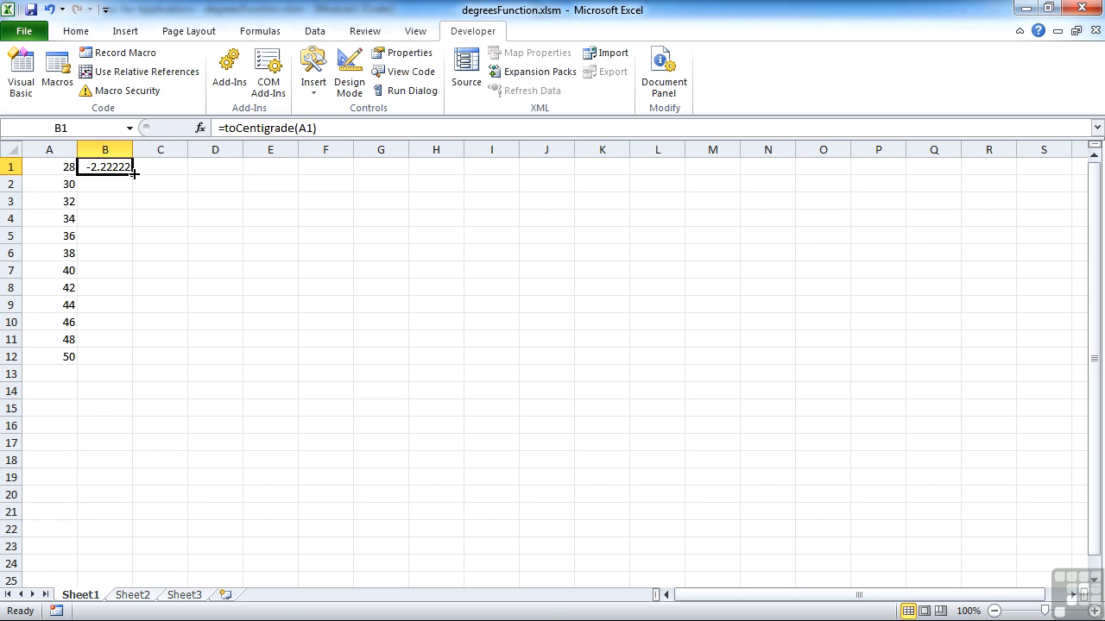
{"action": "left_click_drag", "start_coordinate": [132, 173], "coordinate": [132, 356]}
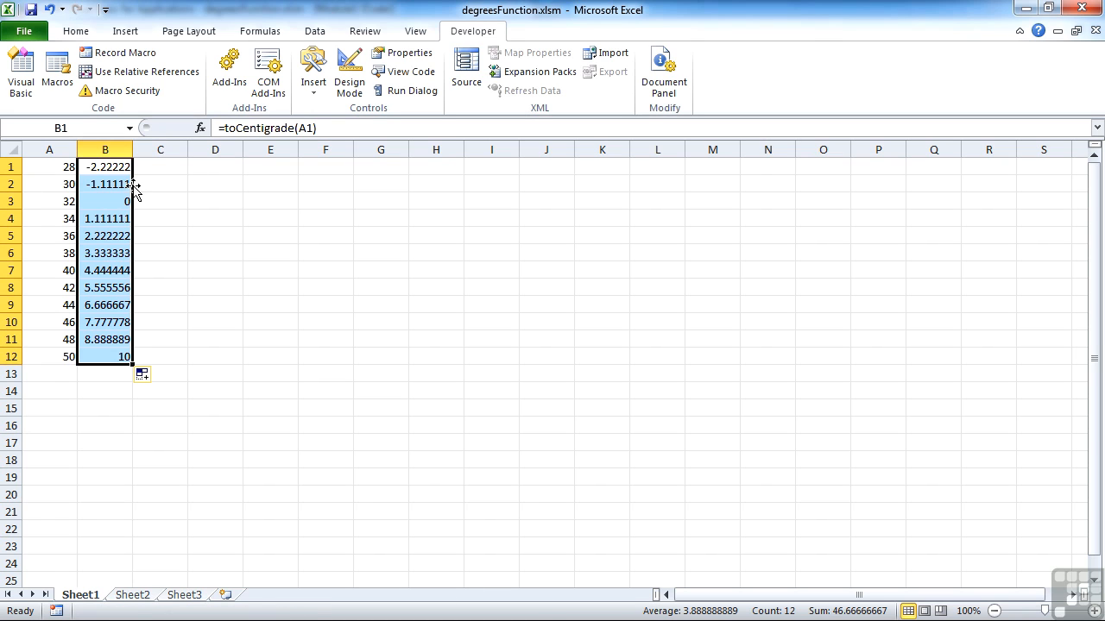
- Check the copied formulas in B3 and B9, then select C1
{"action": "left_click", "coordinate": [105, 201]}
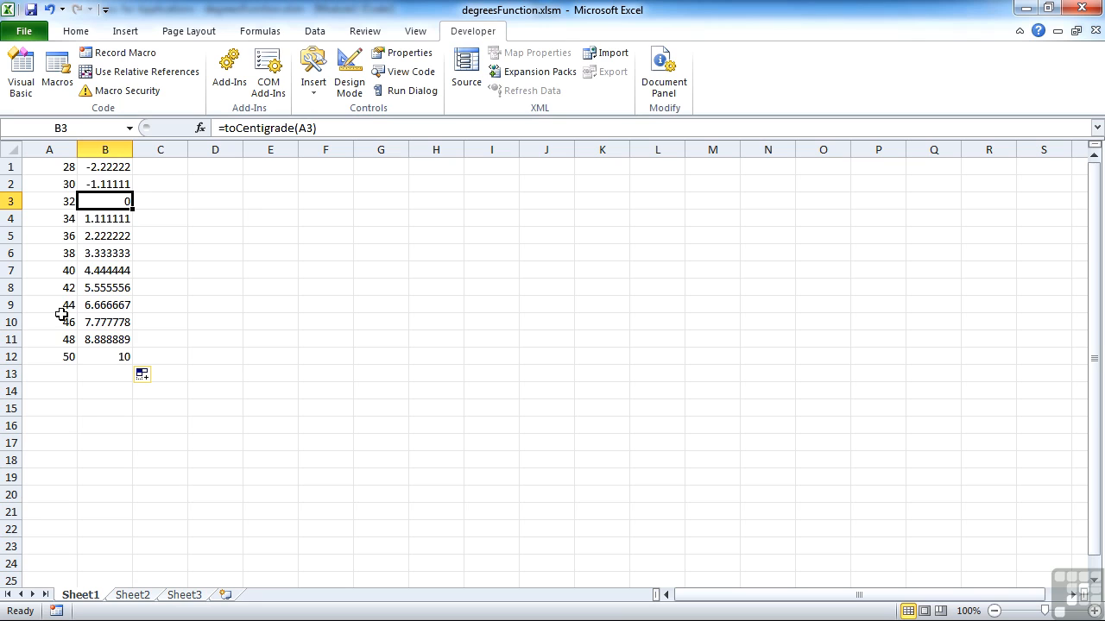
{"action": "left_click", "coordinate": [105, 305]}
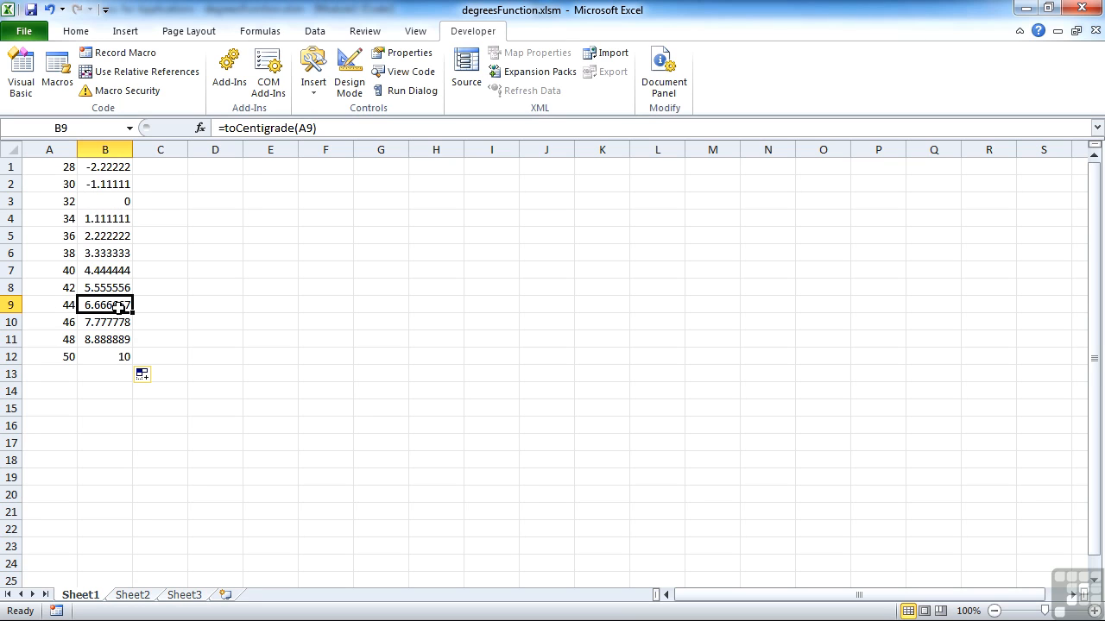
{"action": "left_click", "coordinate": [159, 166]}
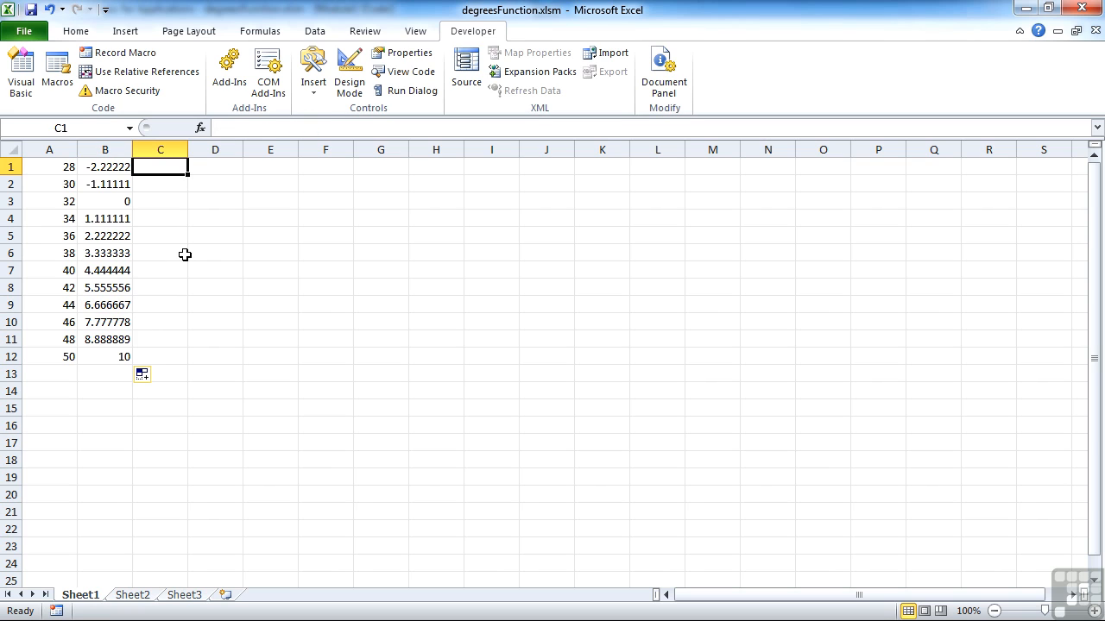
- Enter =toFarenheit referencing B1 in C1 and fill it down to C12
{"action": "type", "text": "="}
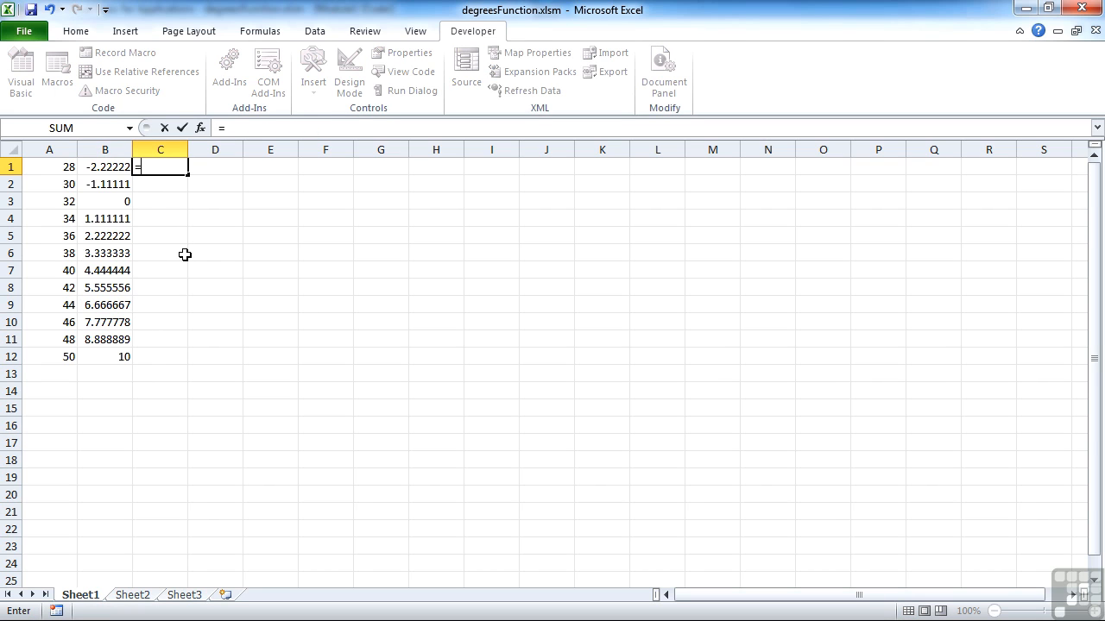
{"action": "type", "text": "tof"}
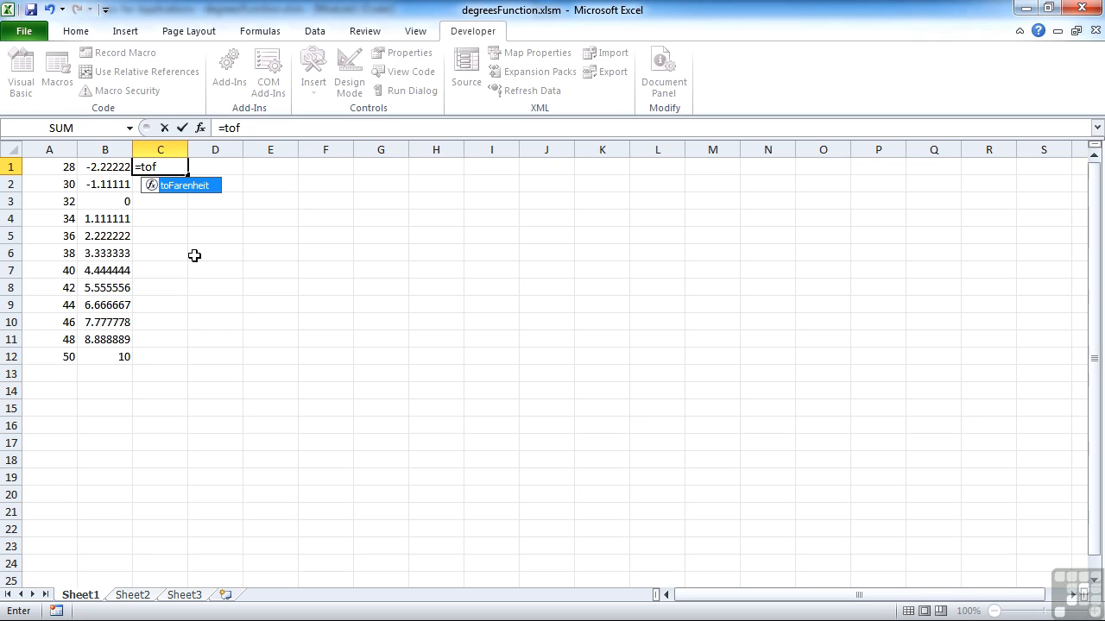
{"action": "key", "text": "Tab"}
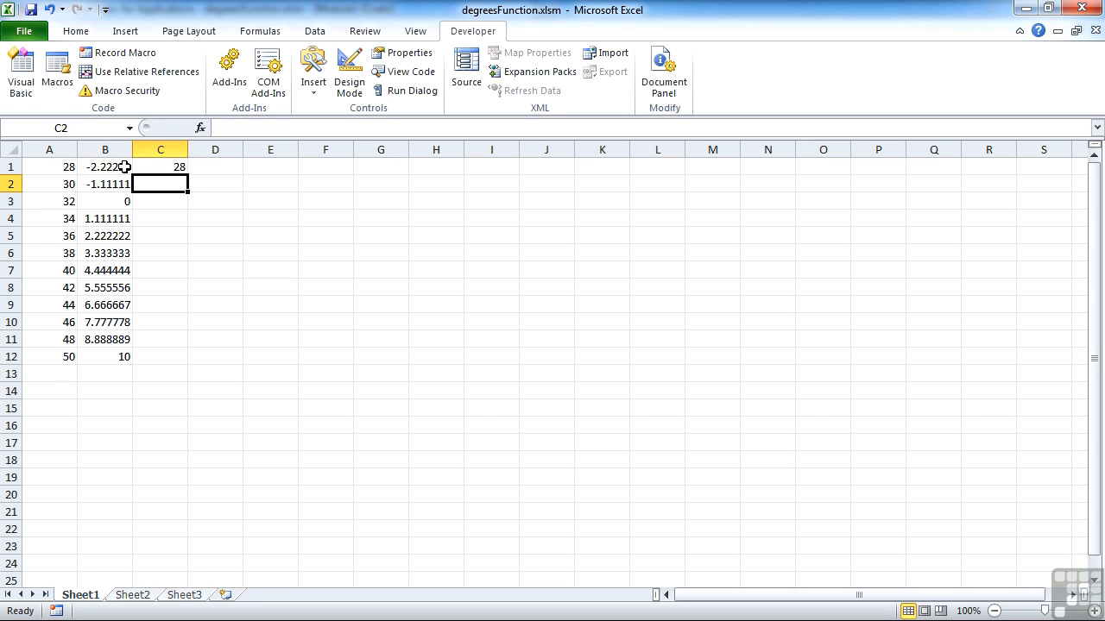
{"action": "left_click", "coordinate": [159, 166]}
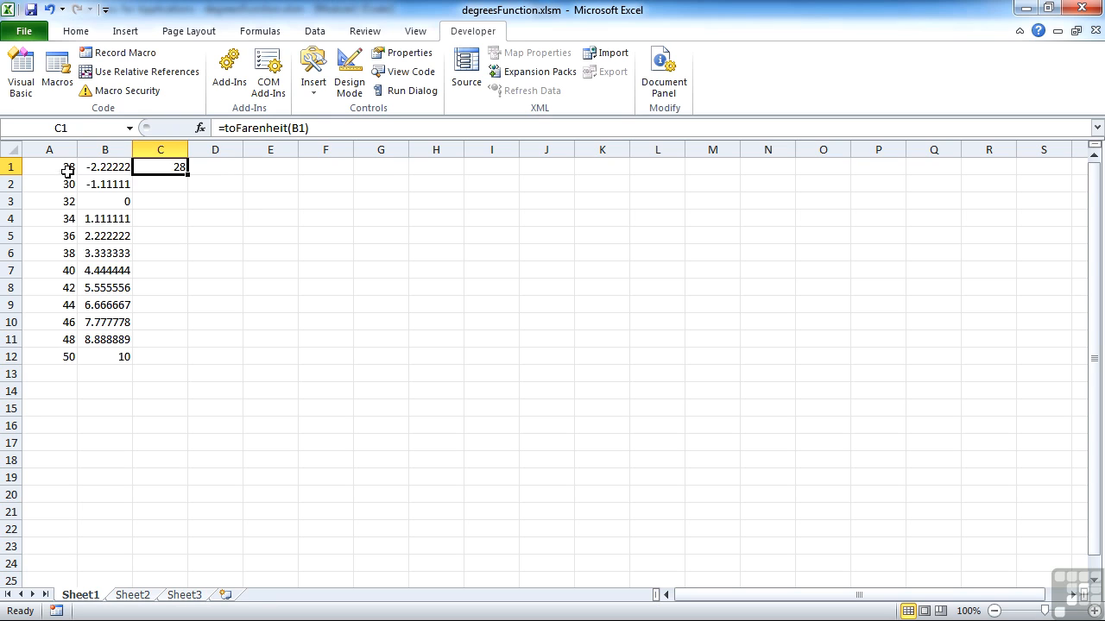
{"action": "left_click_drag", "start_coordinate": [160, 166], "coordinate": [159, 356]}
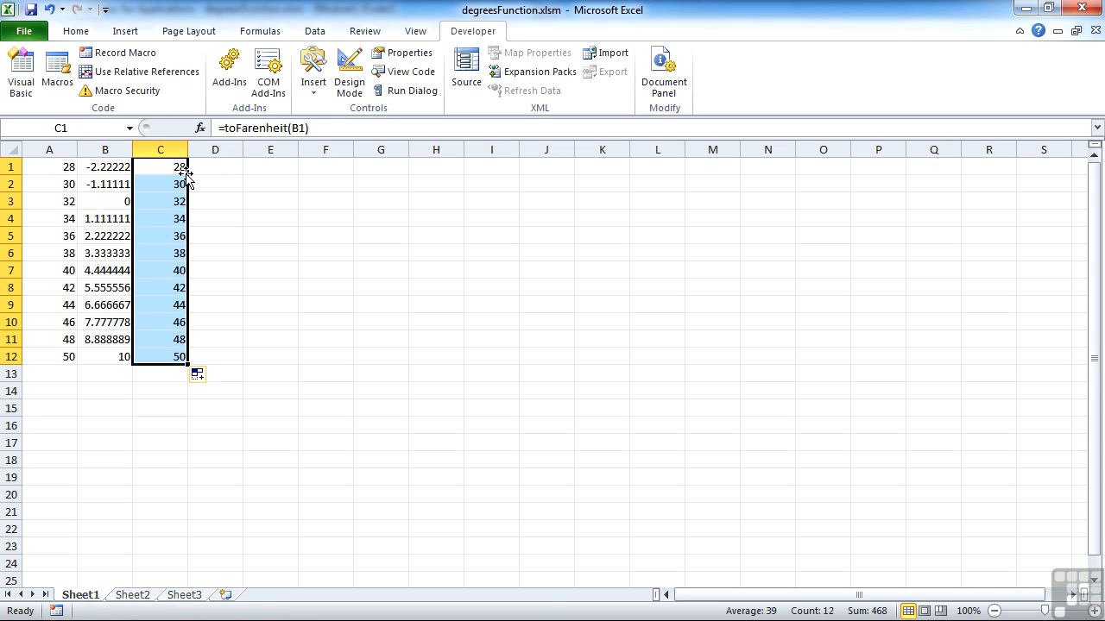
{"action": "mouse_move", "coordinate": [147, 231]}
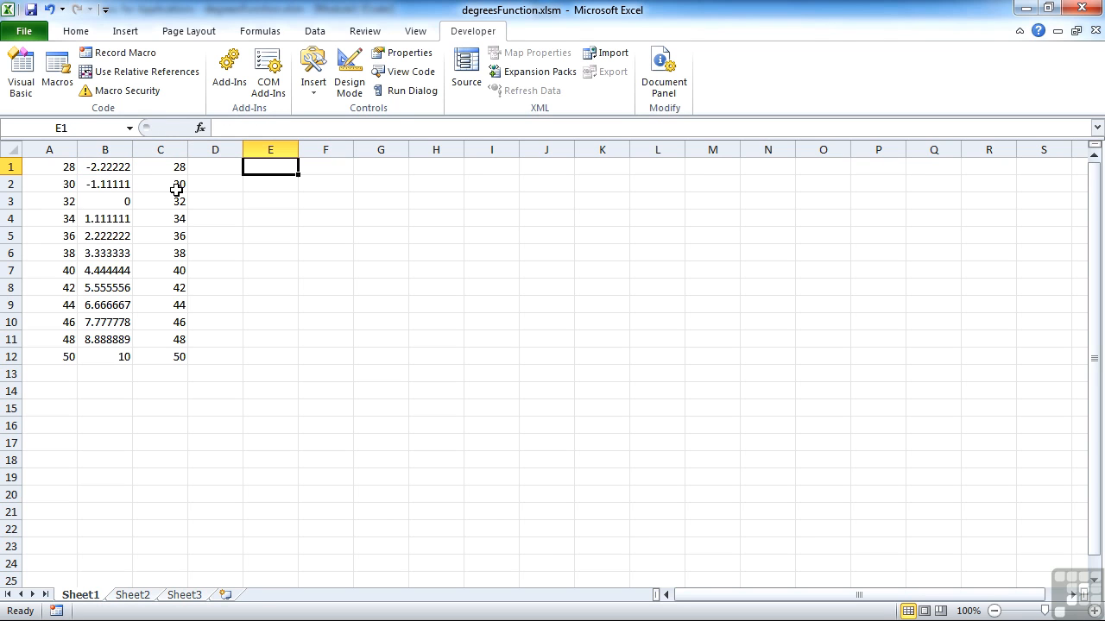
- Use Insert Function to put toCentigrade with Degrees C1 into E1
{"action": "left_click", "coordinate": [200, 128]}
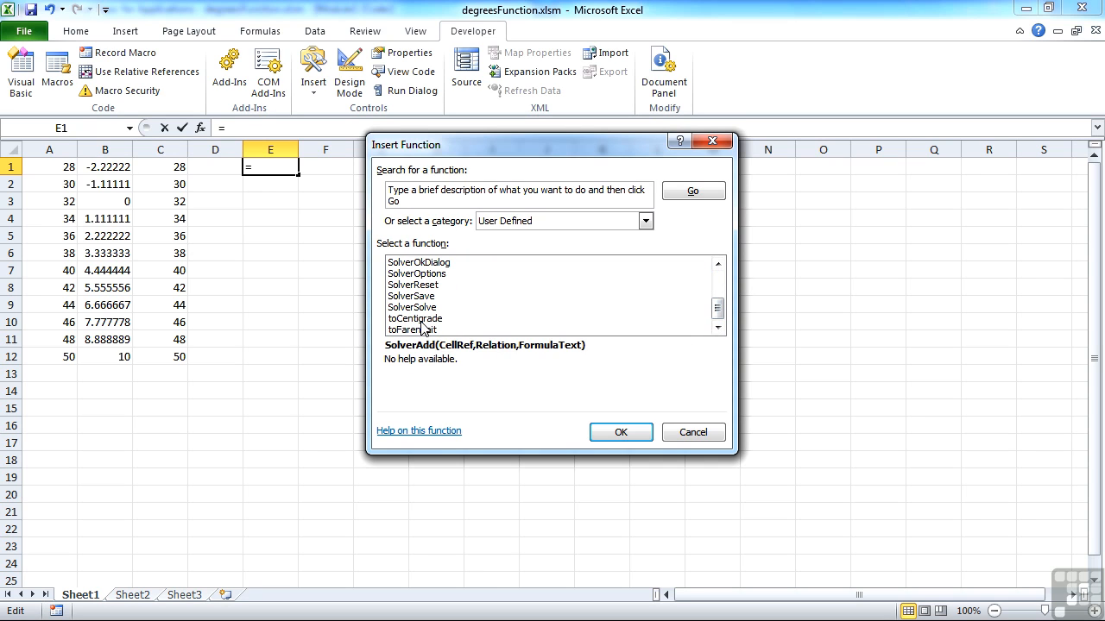
{"action": "left_click", "coordinate": [415, 330]}
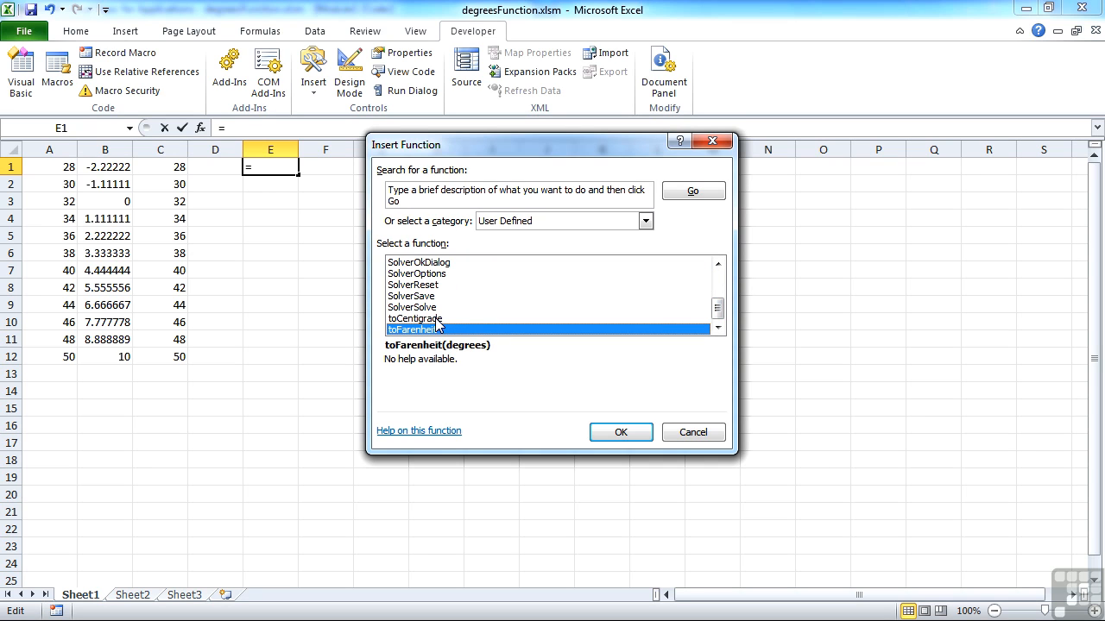
{"action": "left_click", "coordinate": [620, 432]}
{"action": "type", "text": "C1"}
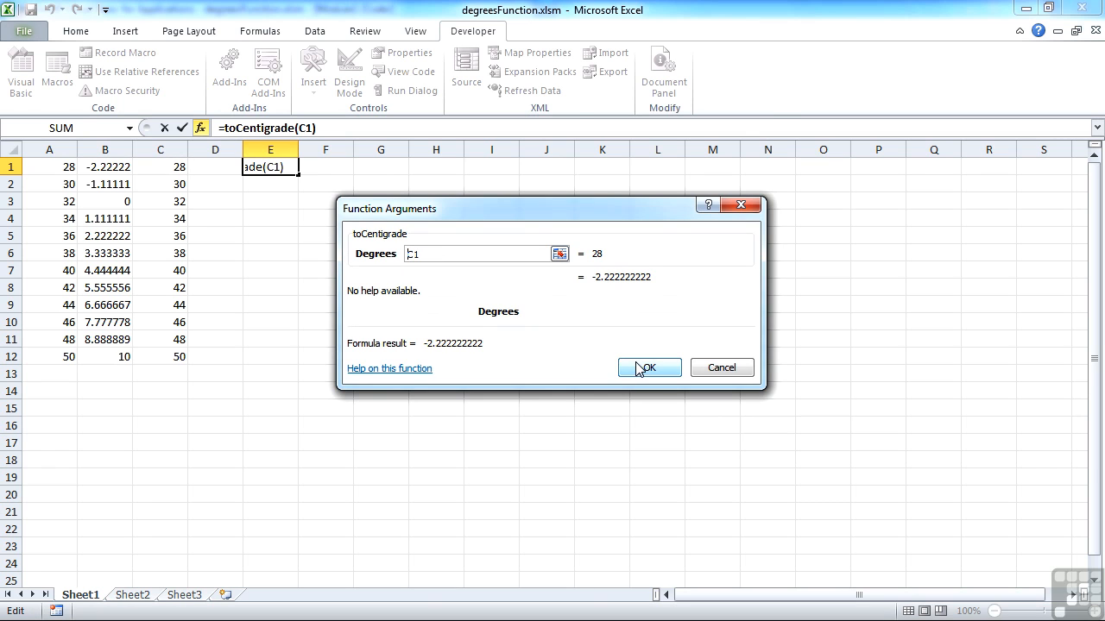
{"action": "left_click", "coordinate": [648, 367]}
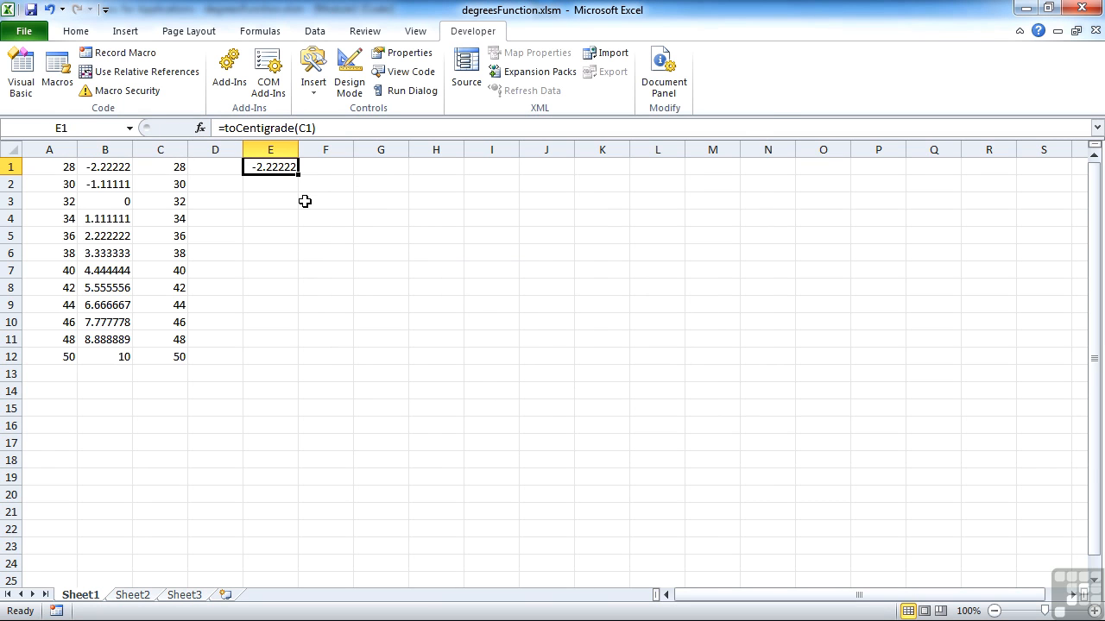